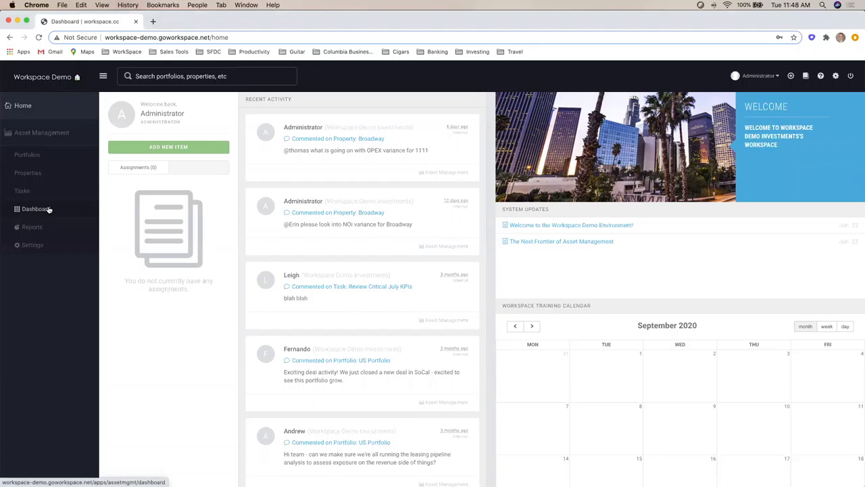
Step: Go to the Asset Management Dashboard from the left sidebar
click(31, 208)
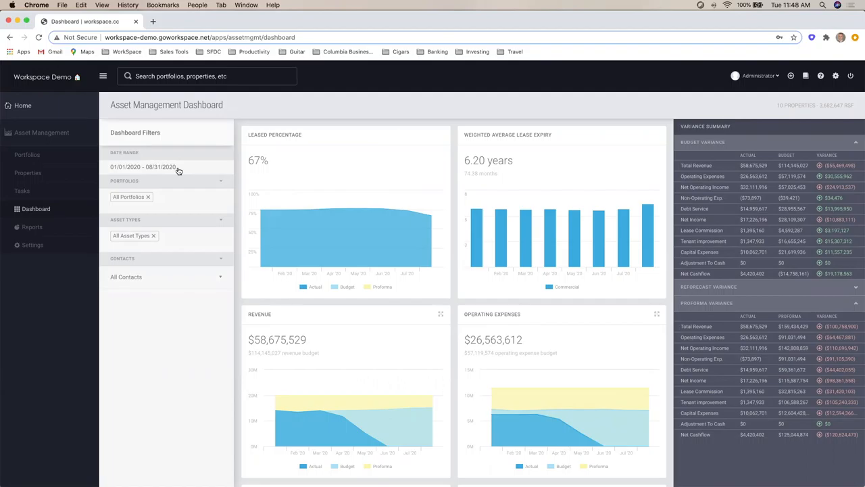
mouse_move(170, 202)
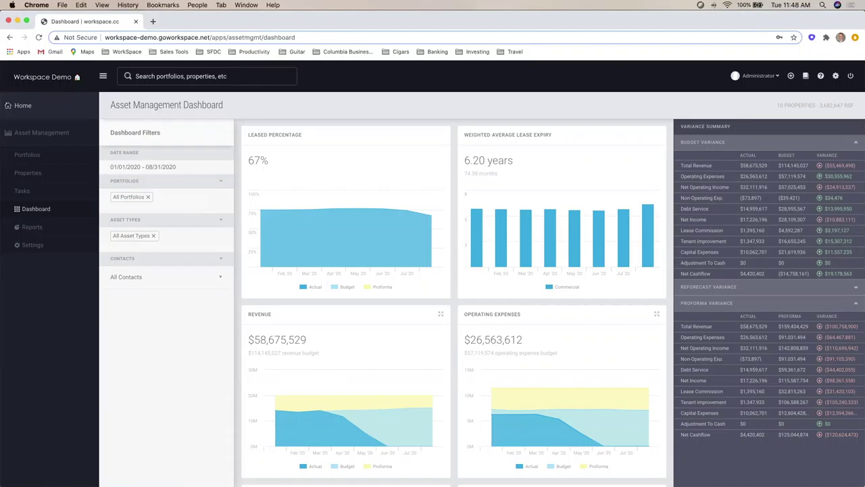
mouse_move(58, 303)
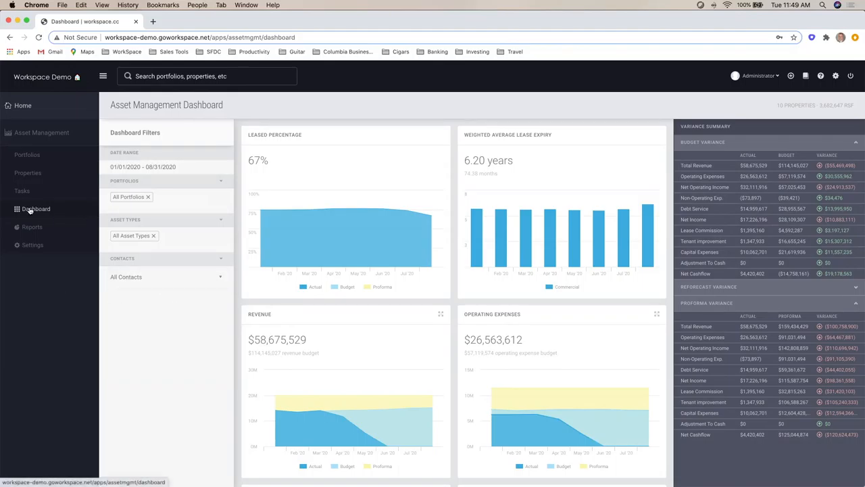
Step: Show the Portfolios list and expand US Portfolio to reveal its ten office properties
click(27, 154)
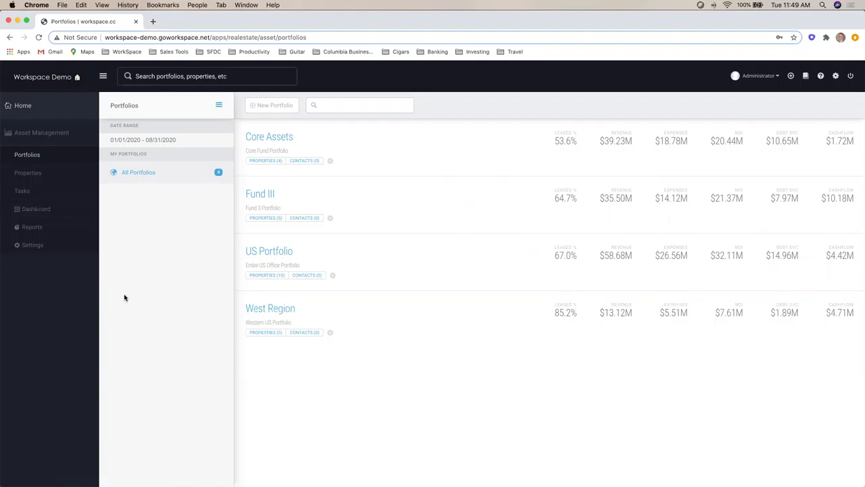
mouse_move(173, 235)
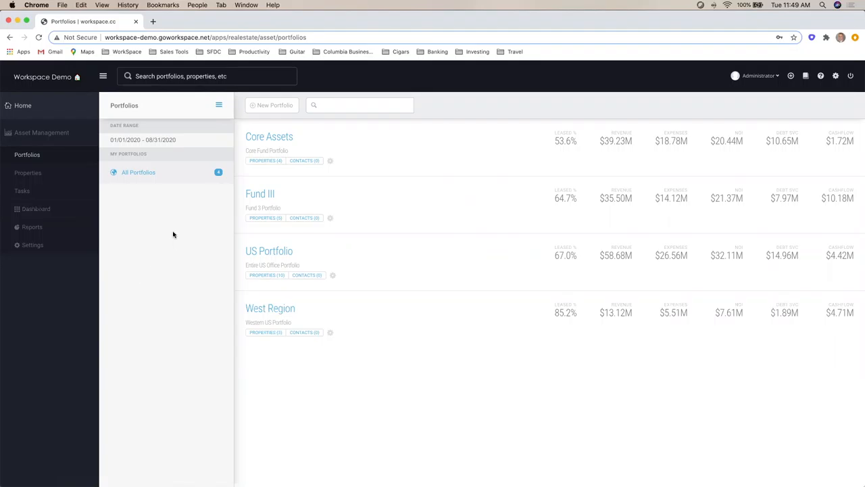
mouse_move(70, 222)
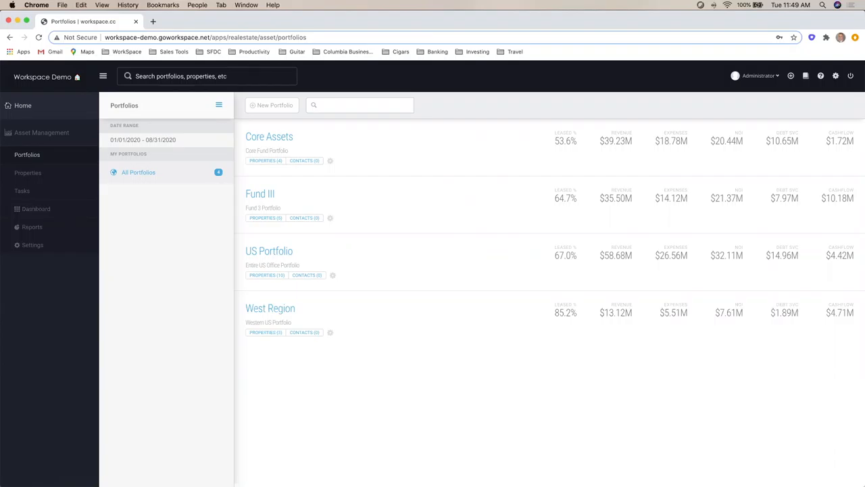
mouse_move(284, 280)
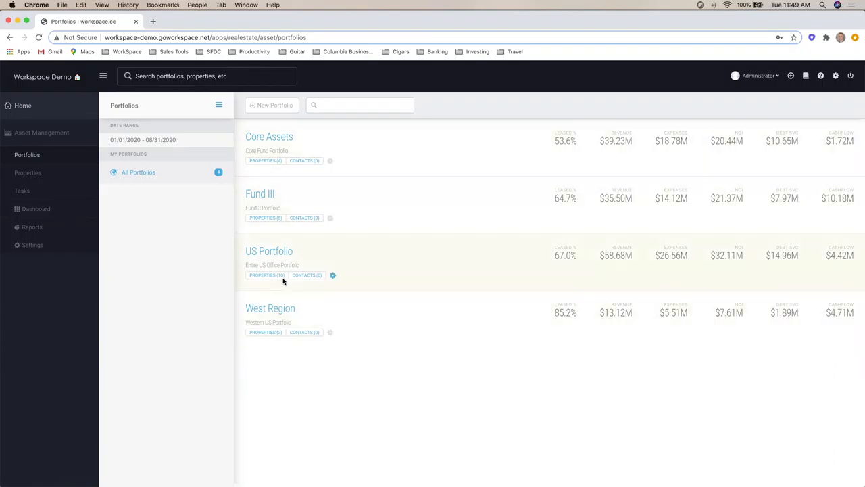
mouse_move(133, 250)
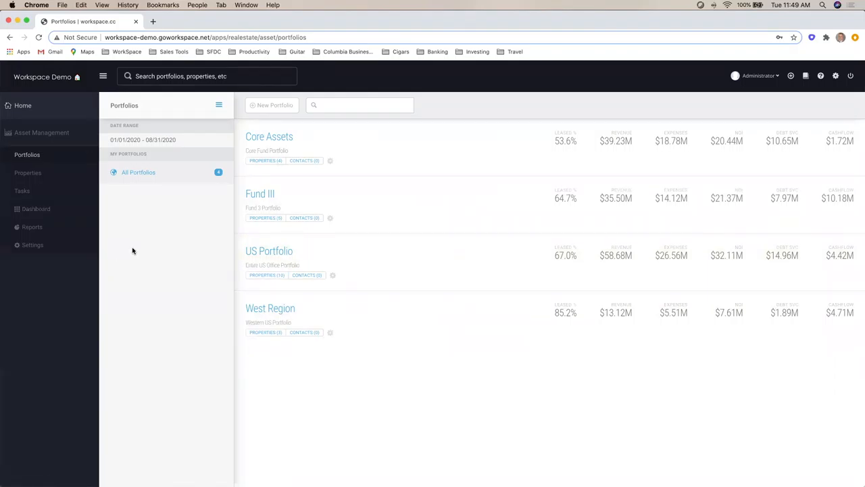
mouse_move(52, 227)
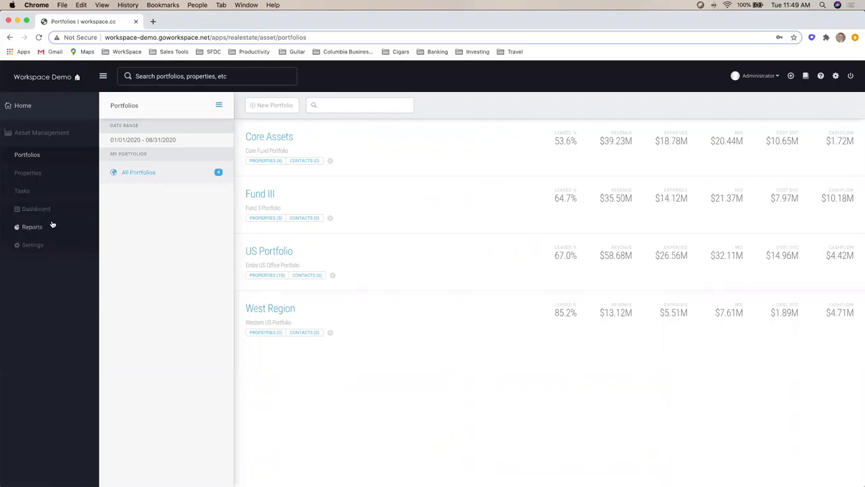
click(35, 208)
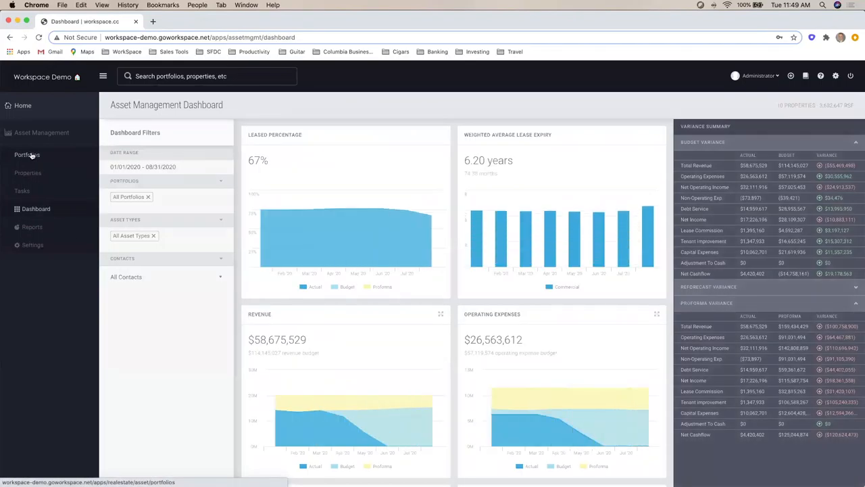
click(27, 154)
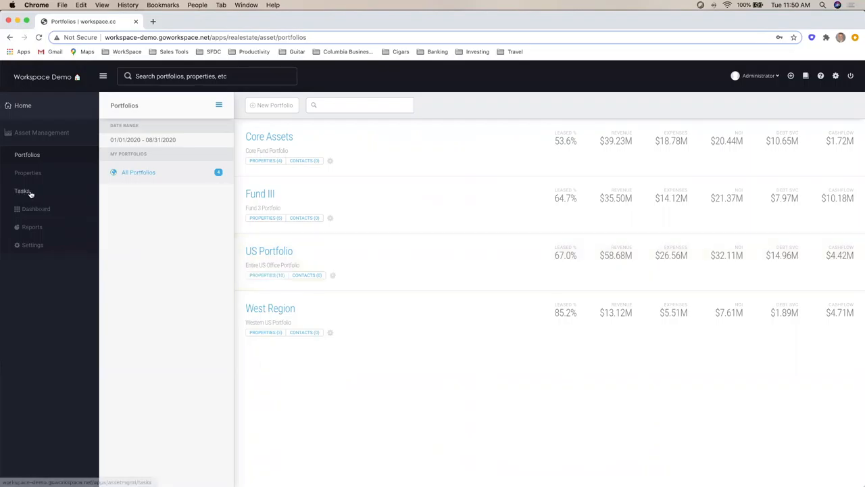
click(265, 275)
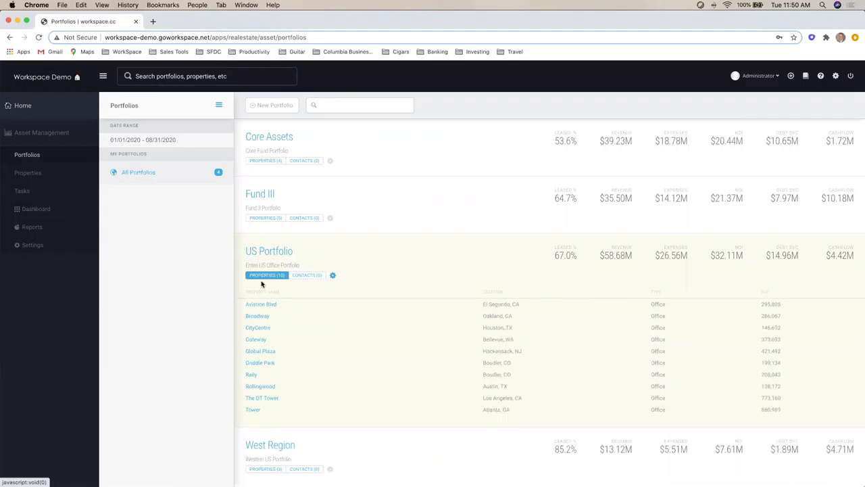
mouse_move(258, 317)
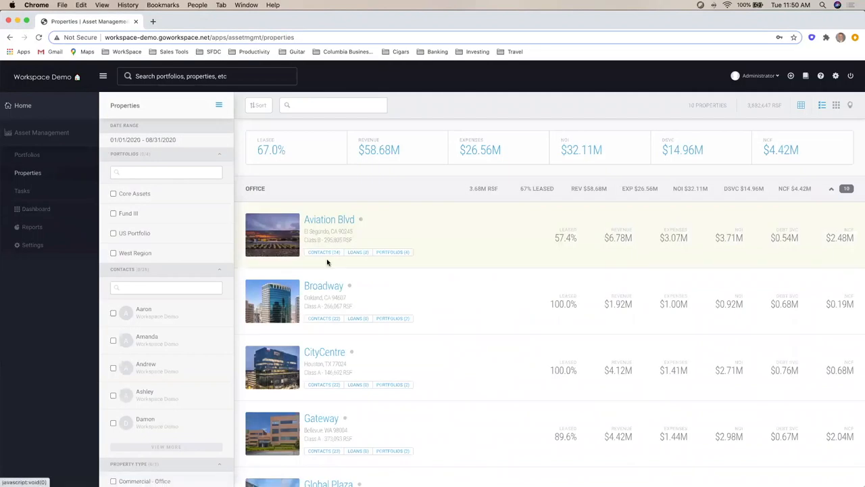
Step: Open Broadway's Property Details page from the US Portfolio property list
click(324, 285)
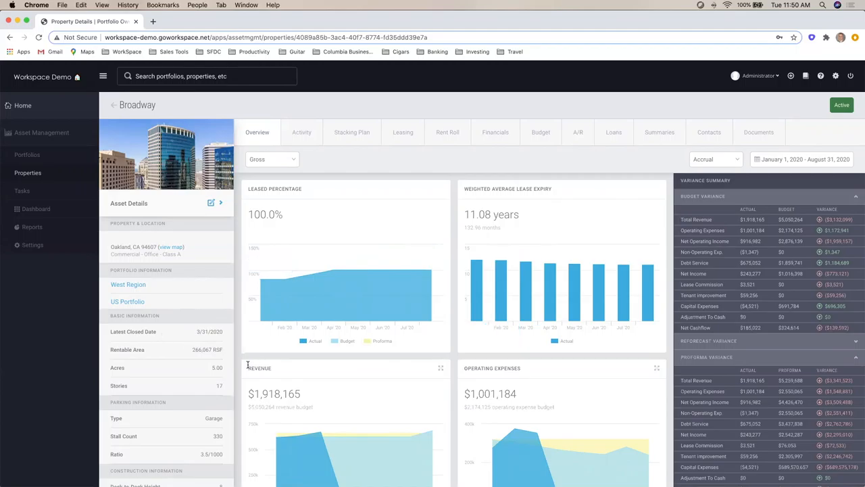
Step: Keep the Accrual accounting basis on Broadway's overview and scroll to the operating expense and NOI charts
scroll(down, 3)
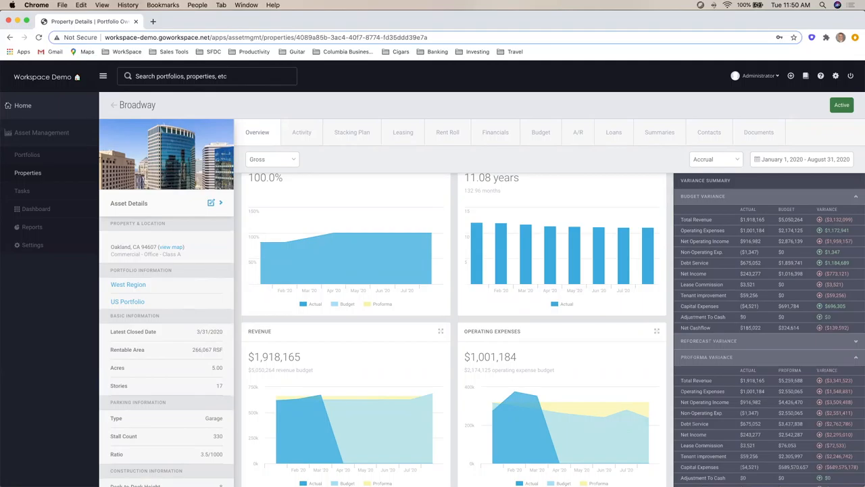
mouse_move(308, 241)
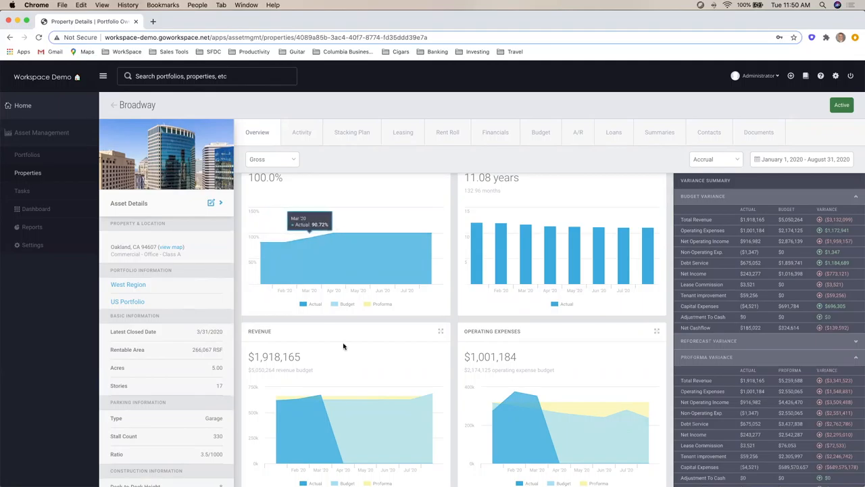
scroll(down, 3)
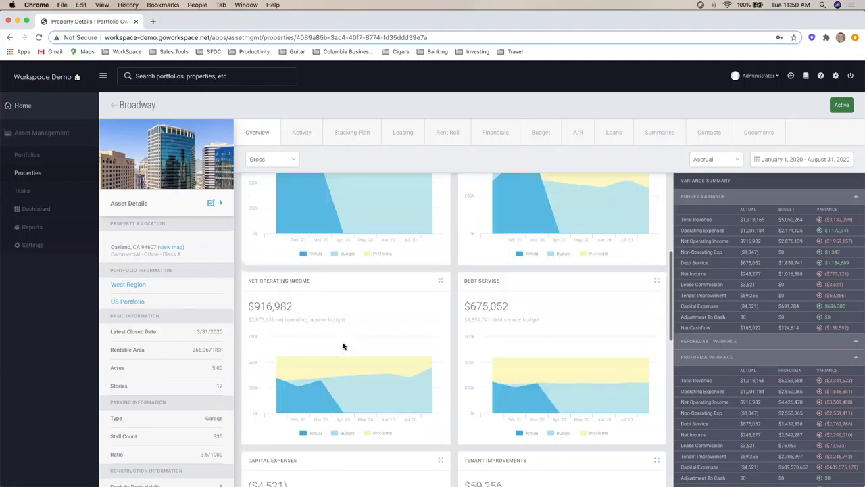
scroll(up, 3)
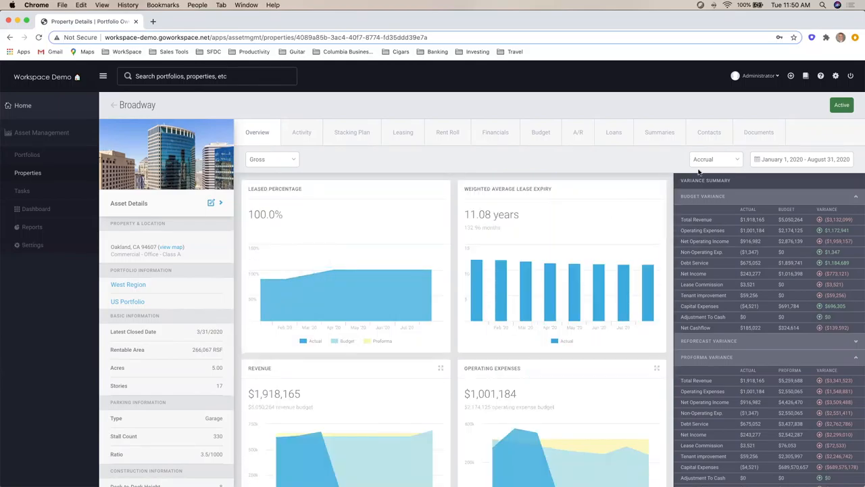
click(714, 159)
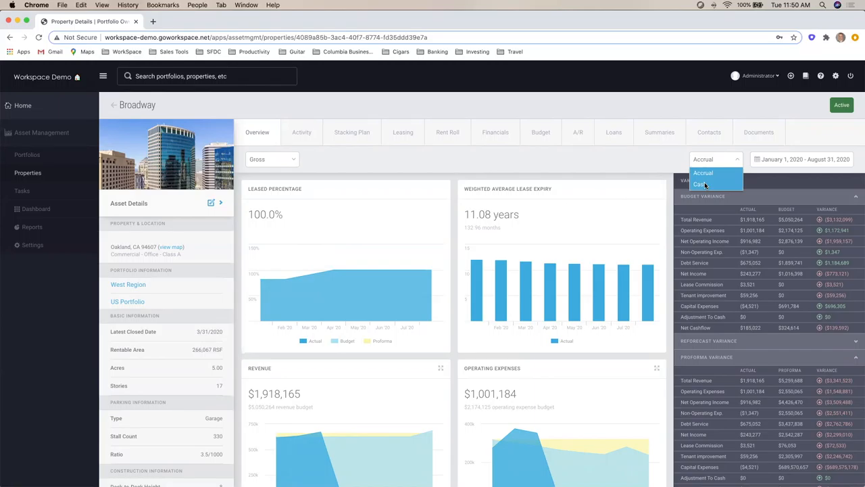
click(703, 173)
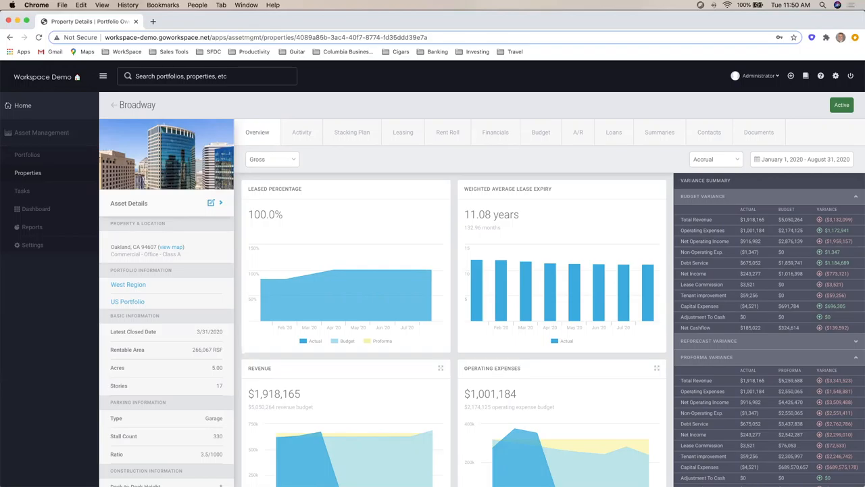
scroll(down, 3)
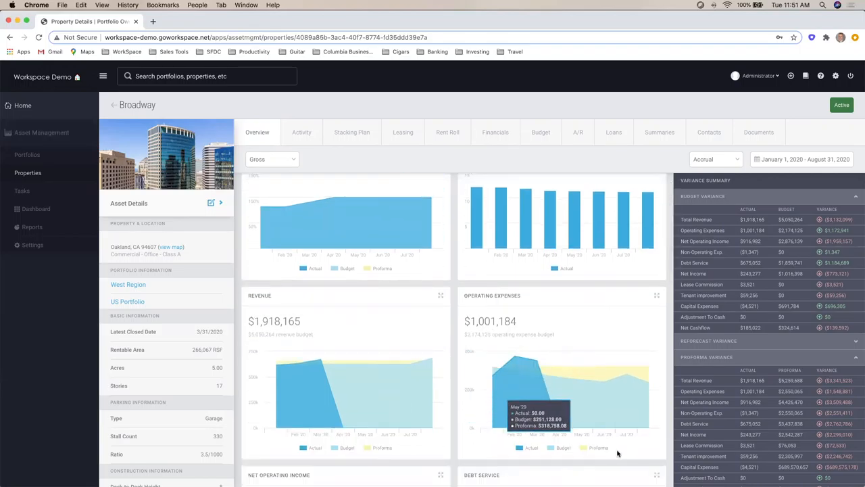
mouse_move(557, 365)
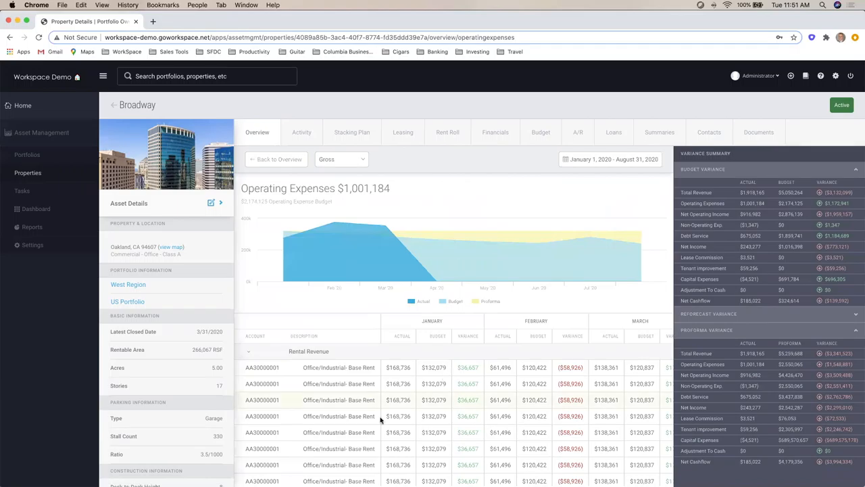
mouse_move(538, 268)
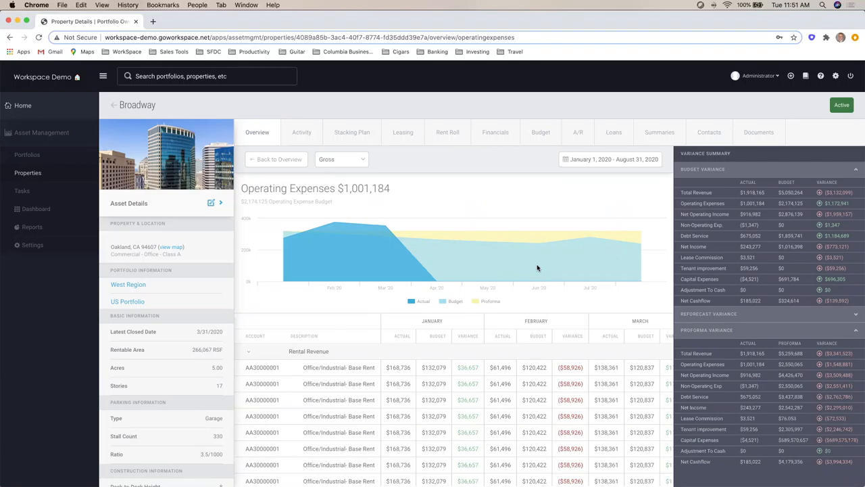
mouse_move(351, 362)
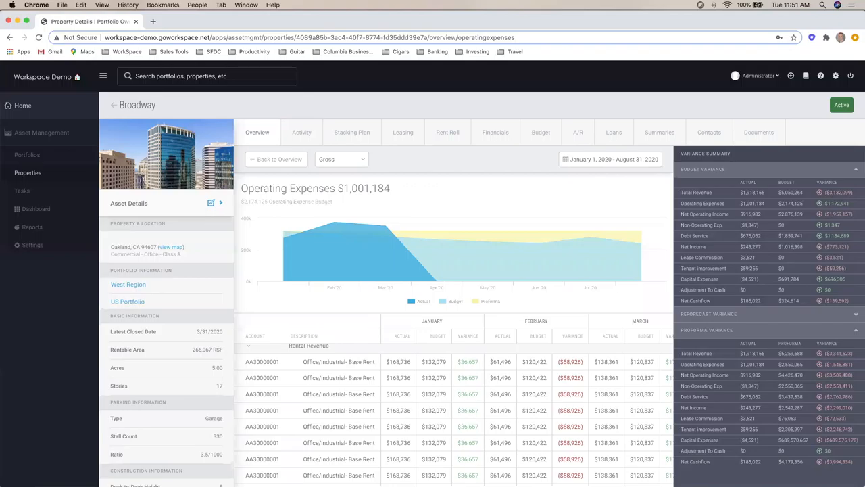
mouse_move(352, 133)
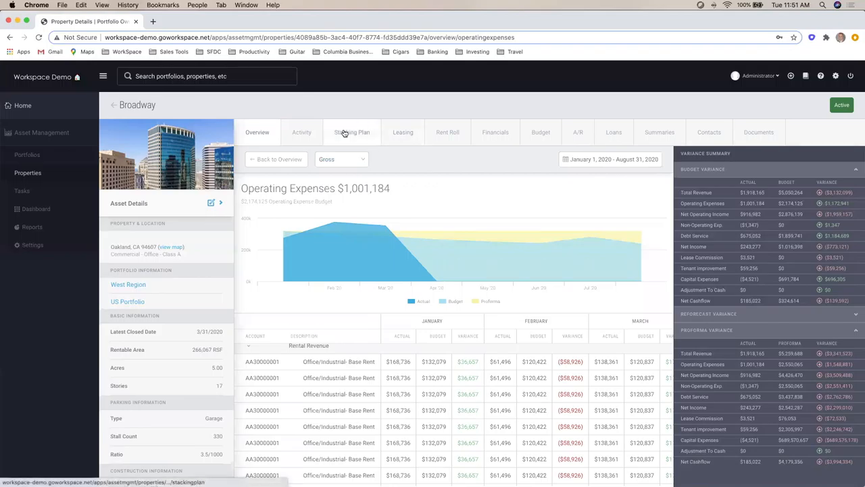
Step: View Broadway's stacking plan of tenants by floor, then go to its Leasing page
click(352, 133)
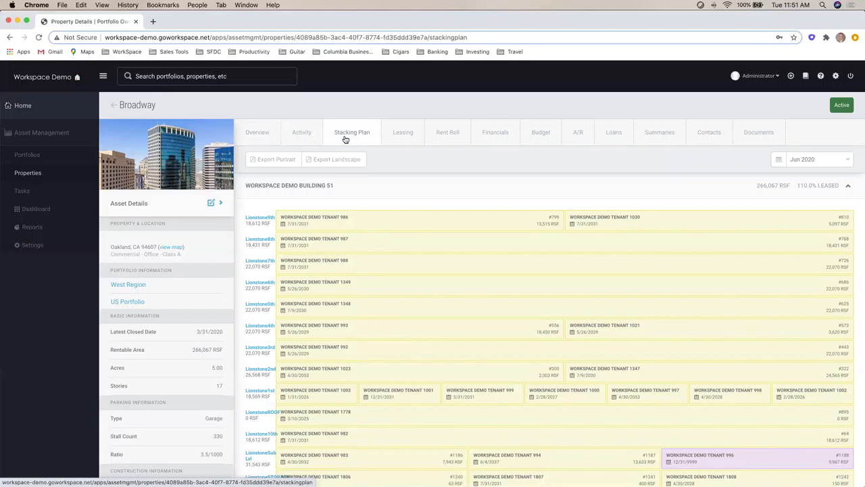
click(402, 133)
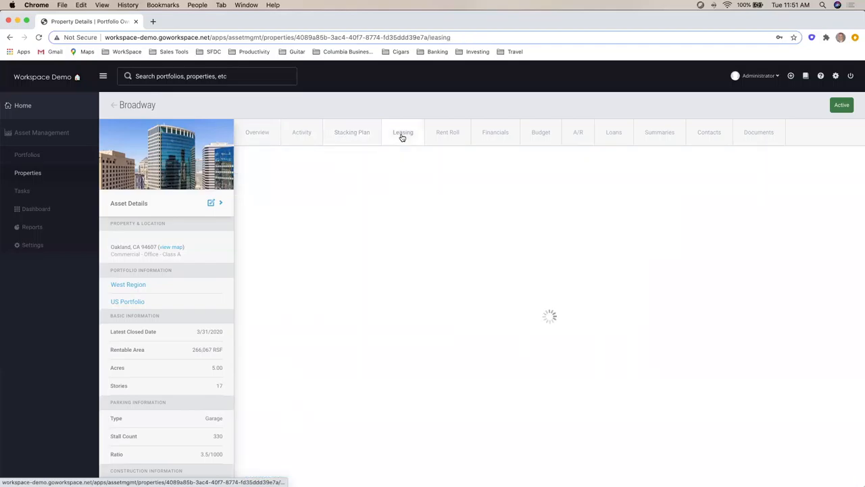
Step: Review Broadway's leasing pipeline and new leases, then go to the Rent Roll
click(403, 133)
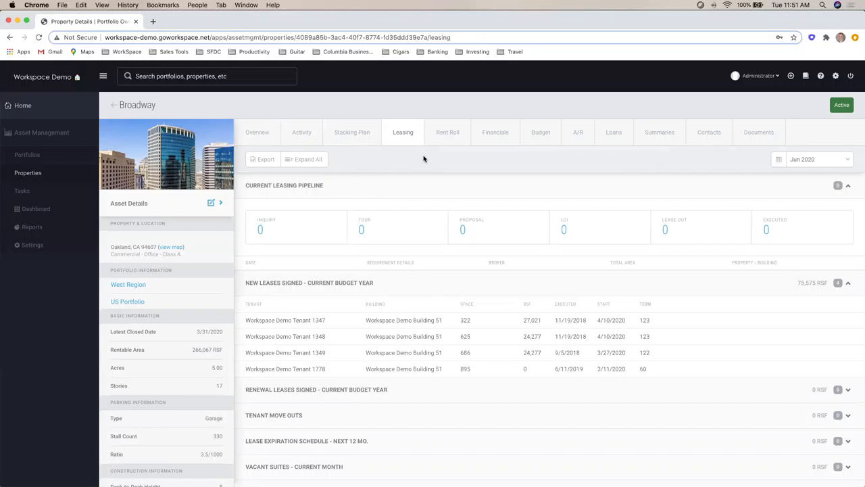
mouse_move(441, 135)
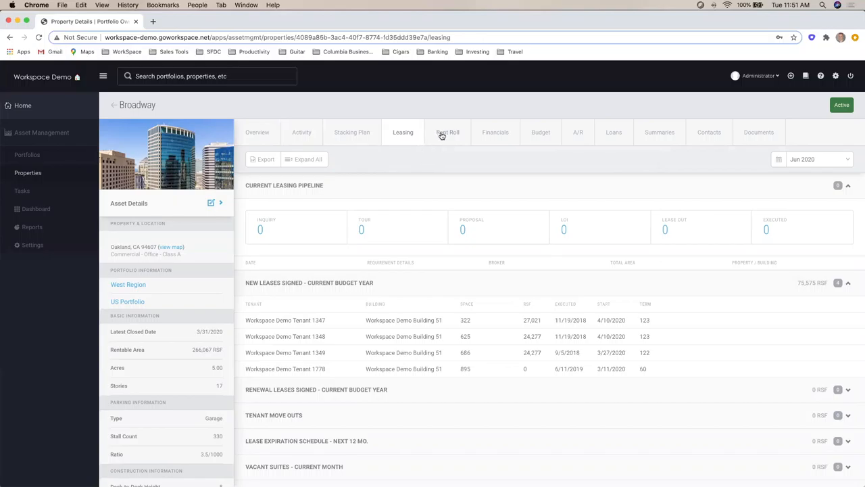
click(448, 132)
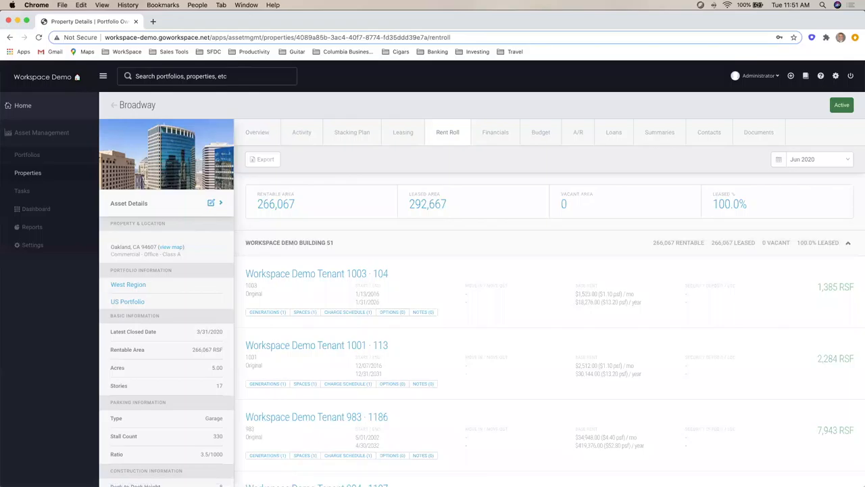
mouse_move(495, 133)
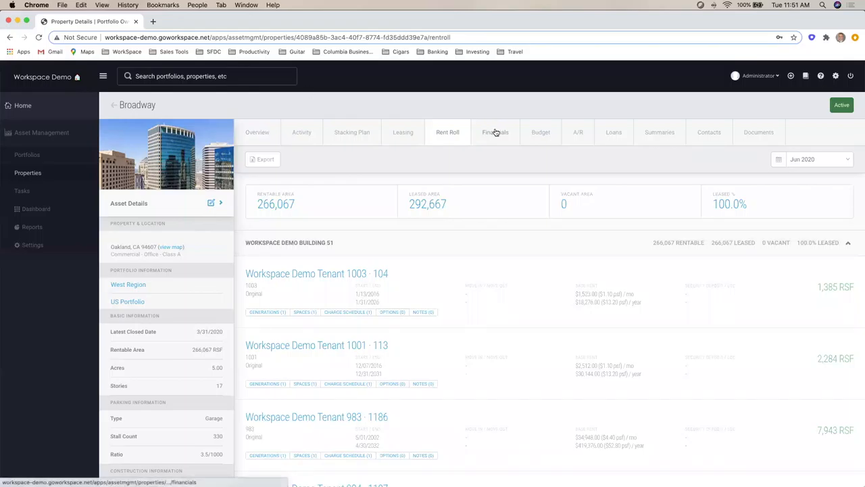
Step: Go to Broadway's Financials page showing the monthly income statement
click(495, 132)
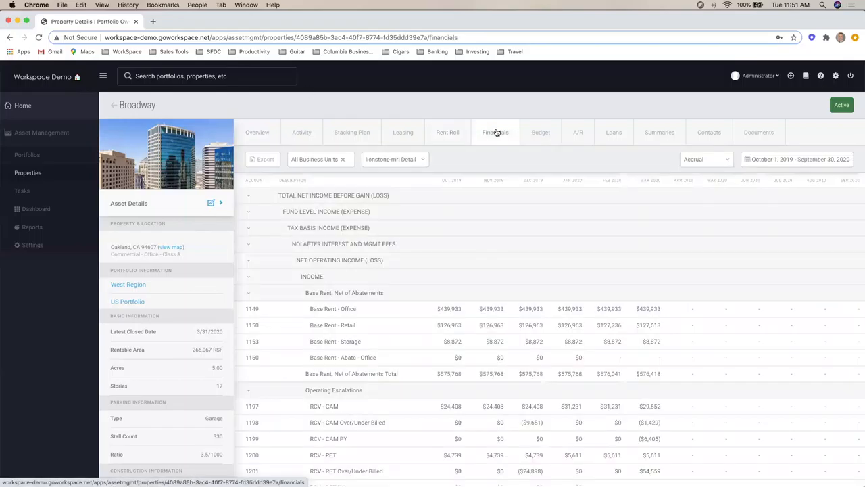